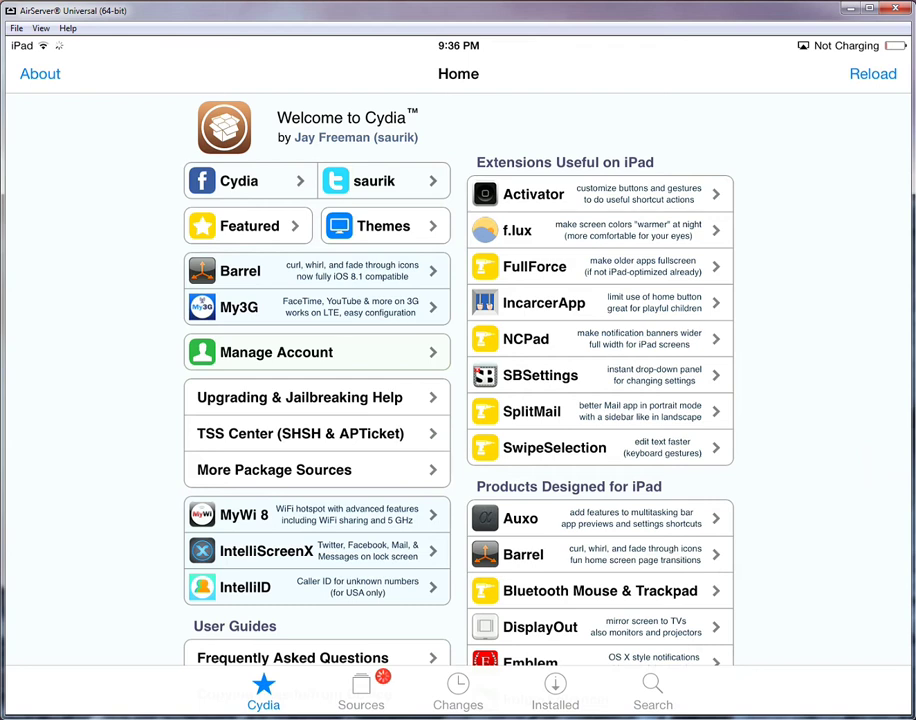
# - Search Cydia's package catalogue for "OpenSSH"
pyautogui.click(872, 72)
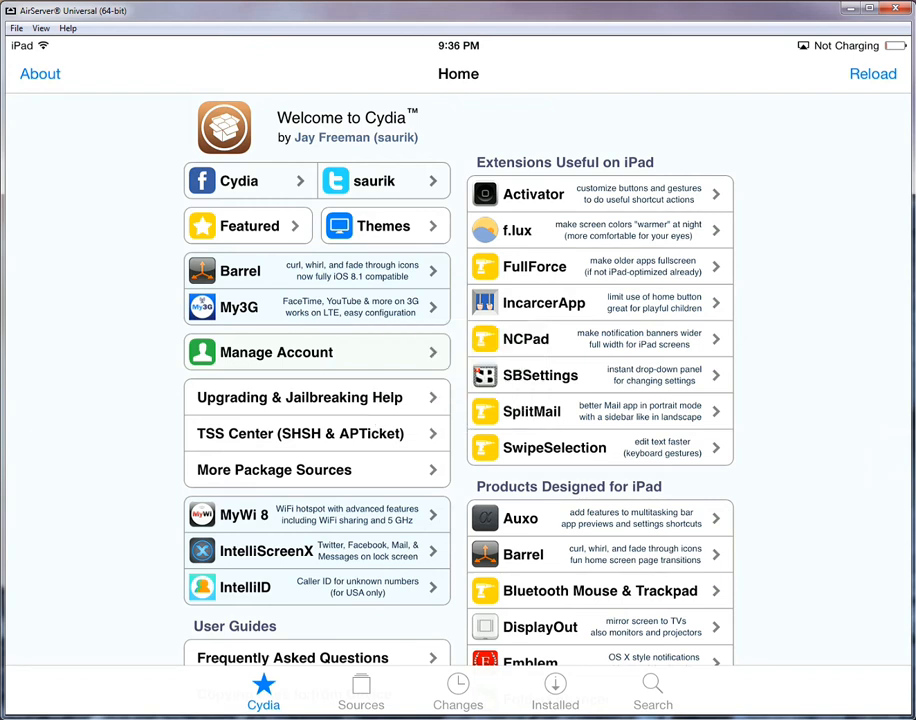
pyautogui.click(652, 690)
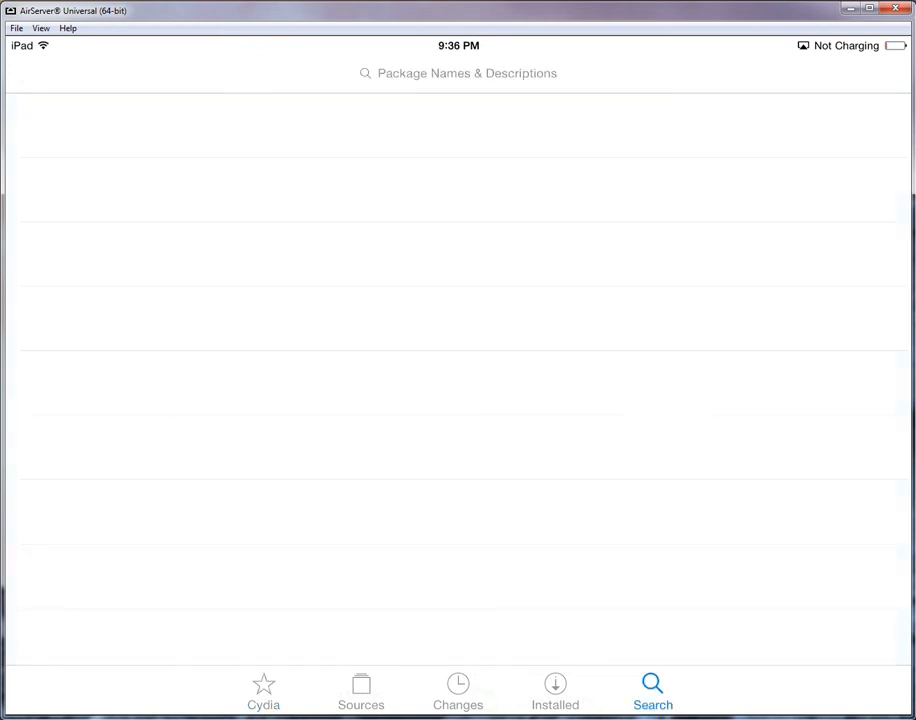
pyautogui.write('Op')
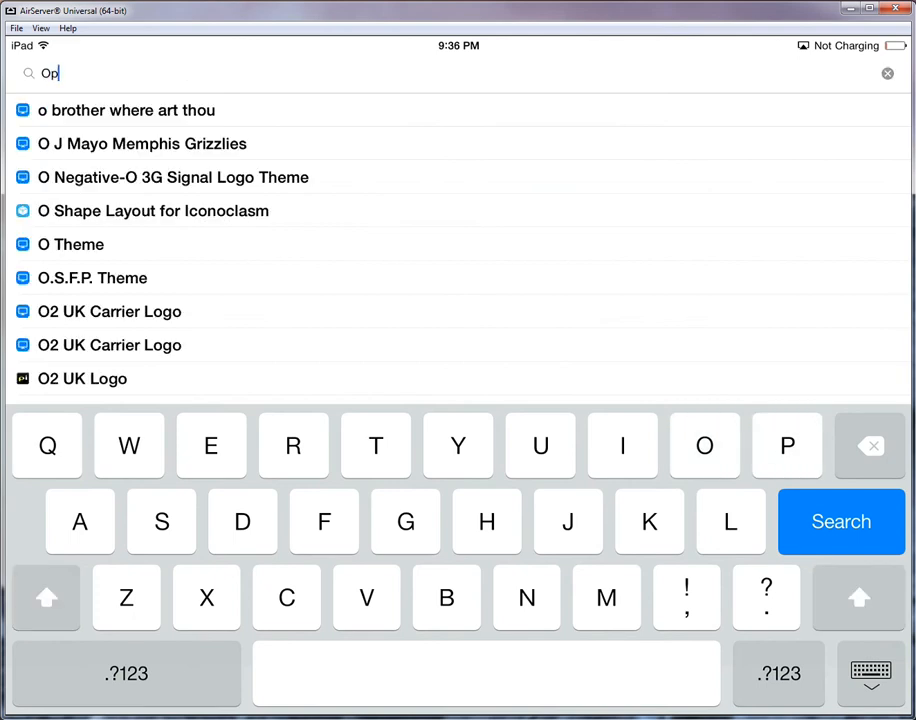
pyautogui.write('enss')
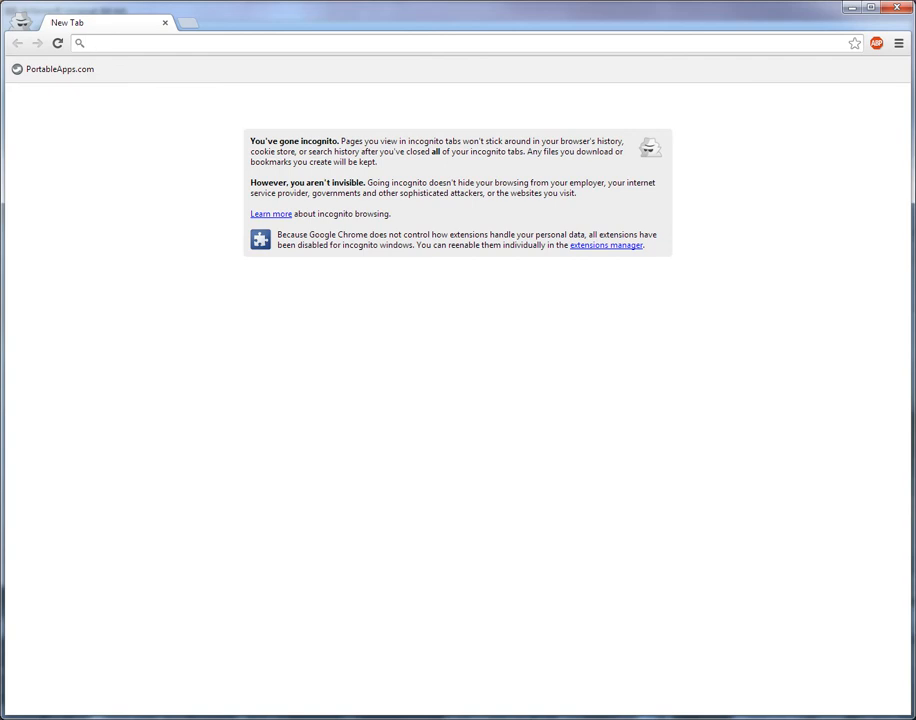
# - Go to portableapps.com and reach the FileZilla Portable page under the Internet category
pyautogui.write('p')
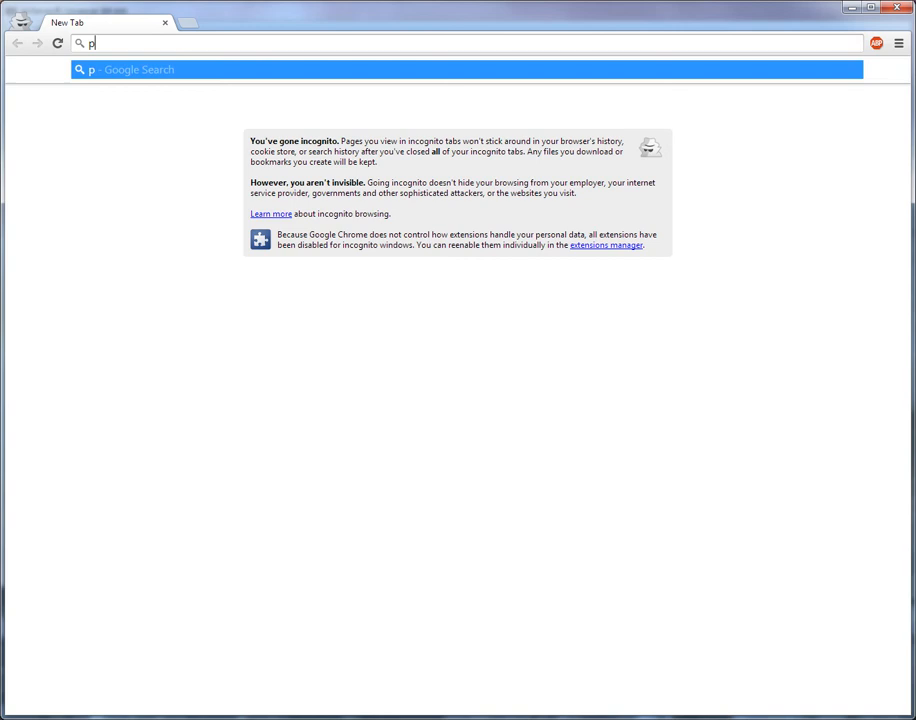
pyautogui.write('ortableapps.com')
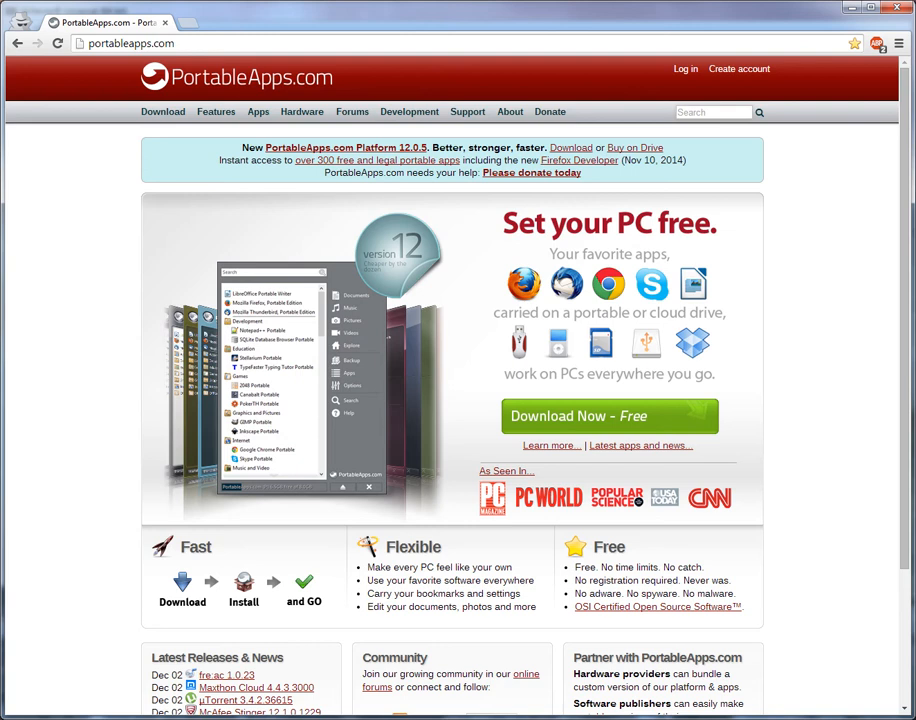
pyautogui.moveTo(258, 112)
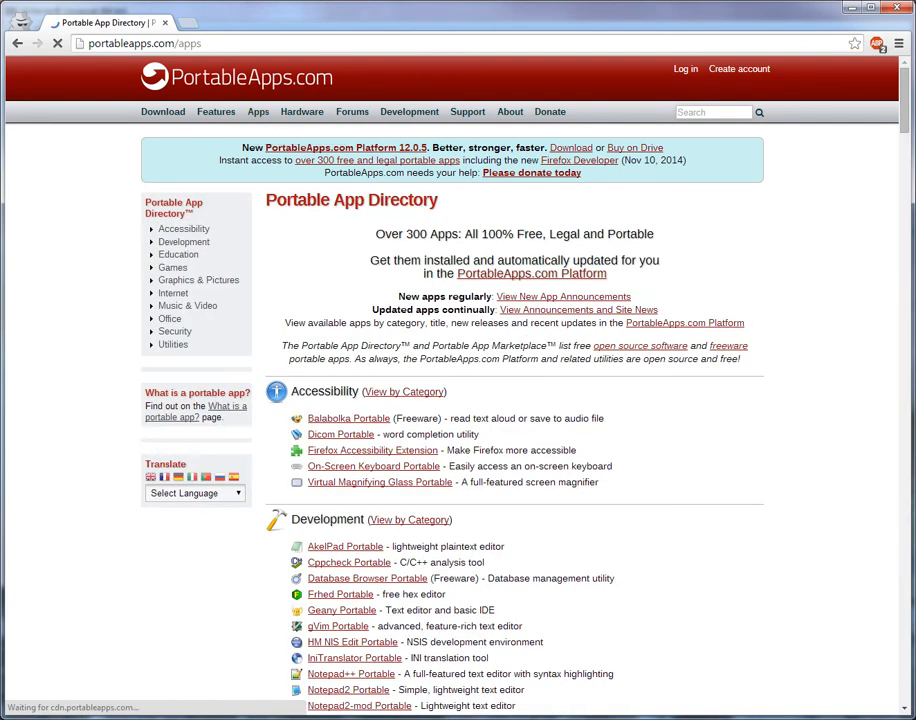
pyautogui.scroll(-3)
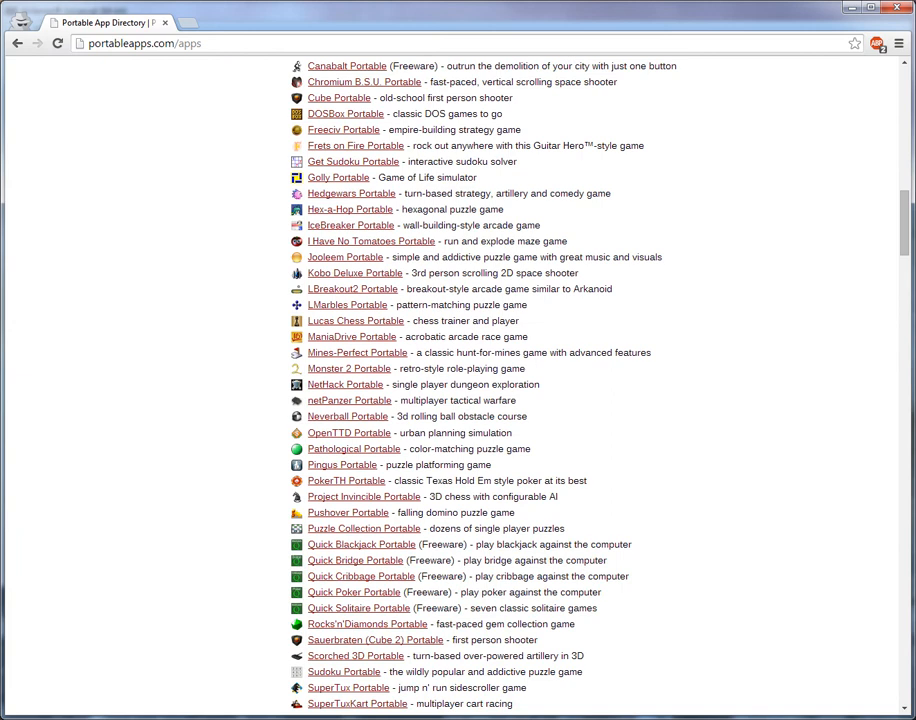
pyautogui.scroll(-3)
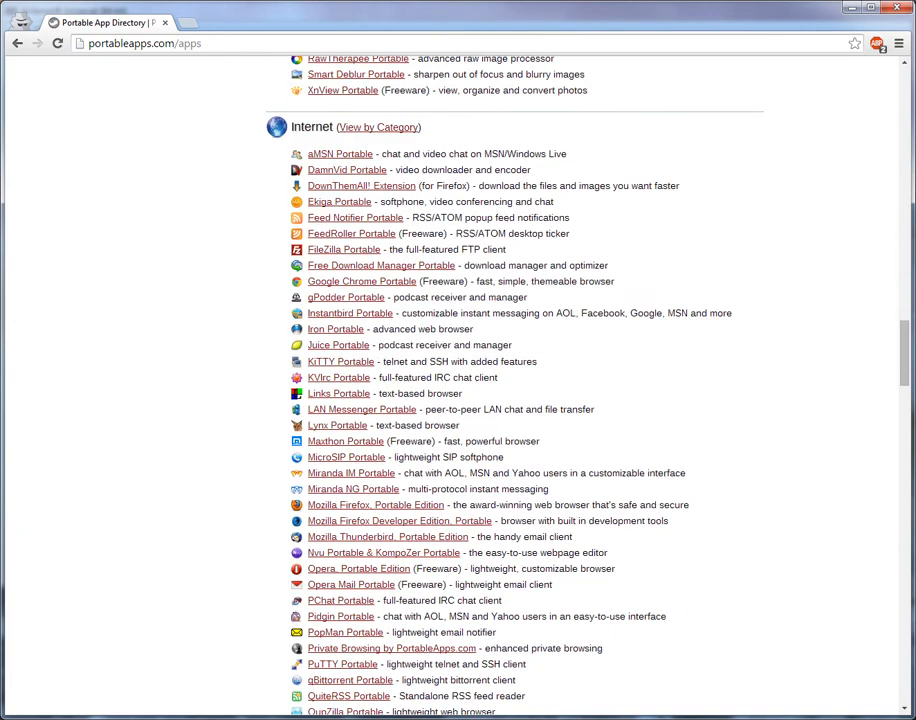
pyautogui.moveTo(344, 248)
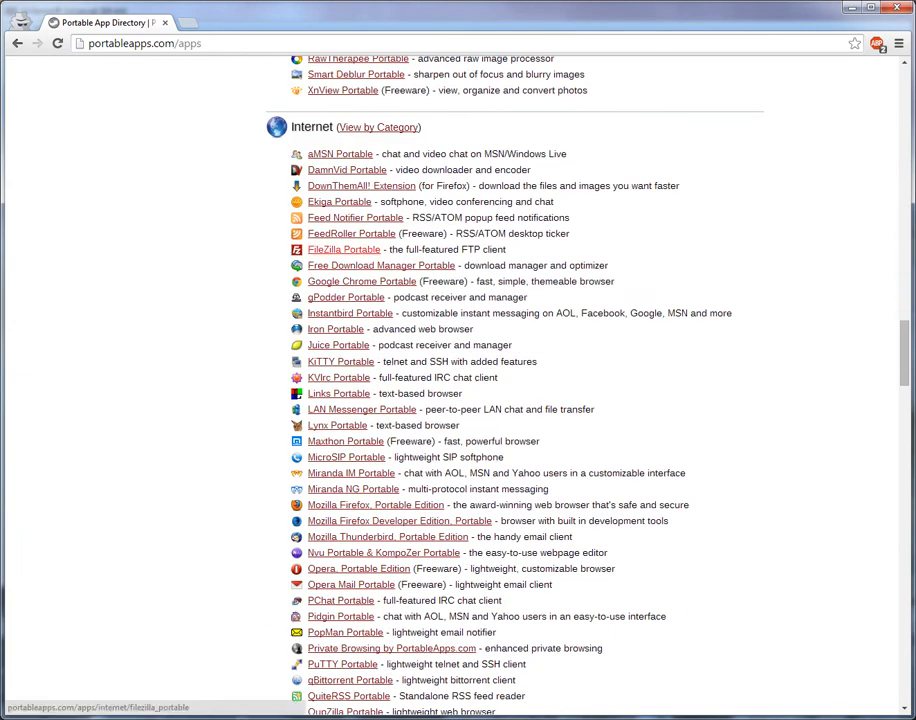
pyautogui.click(344, 248)
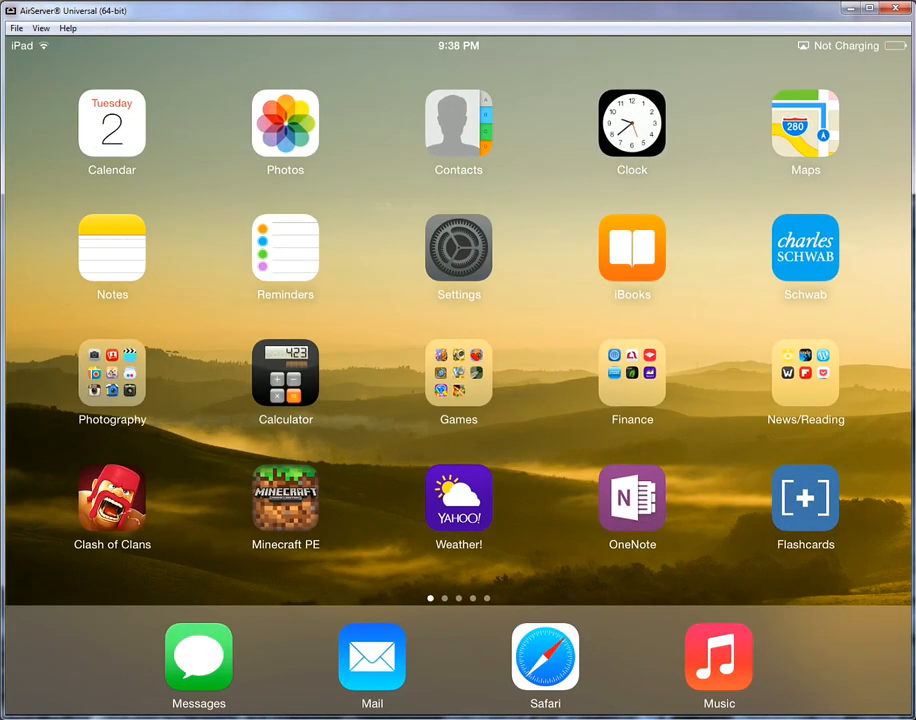
# - View the Wi-Fi details of the connected network phuoc-net2 in iPad Settings
pyautogui.click(458, 248)
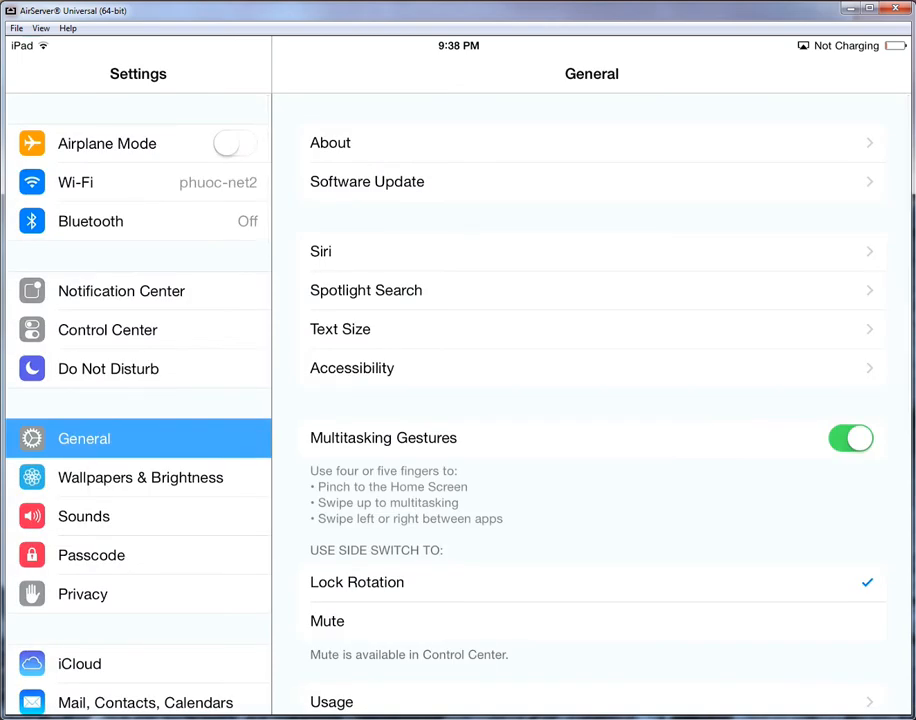
pyautogui.click(138, 182)
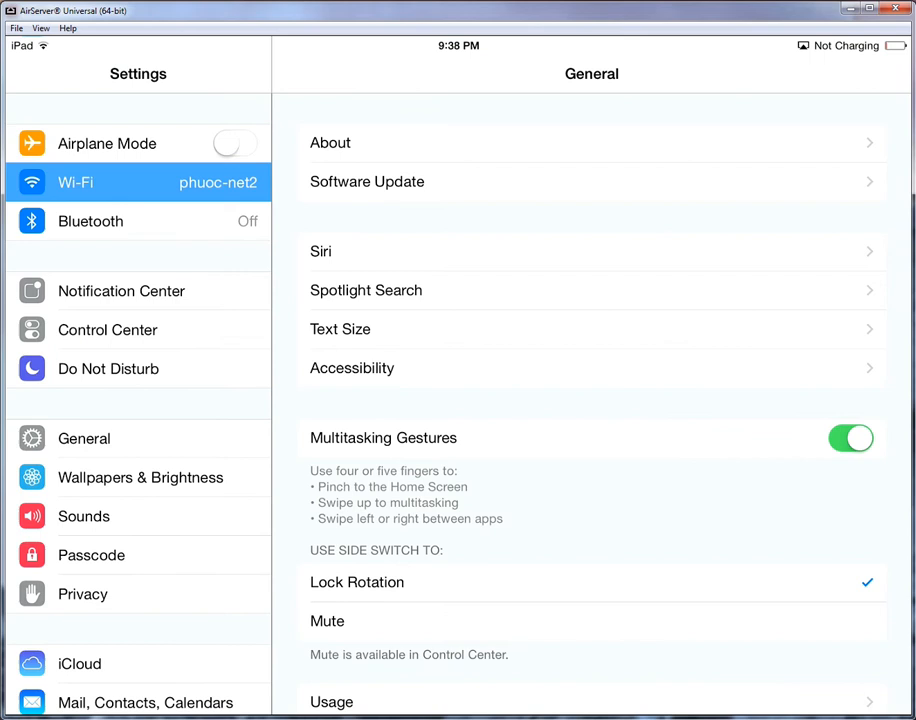
pyautogui.click(76, 182)
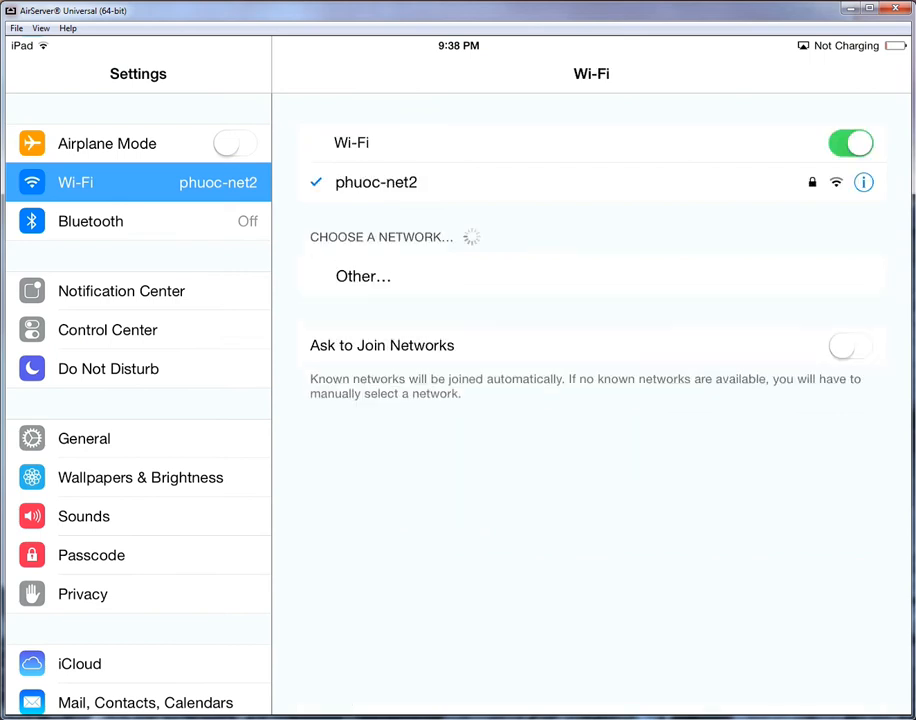
pyautogui.click(864, 182)
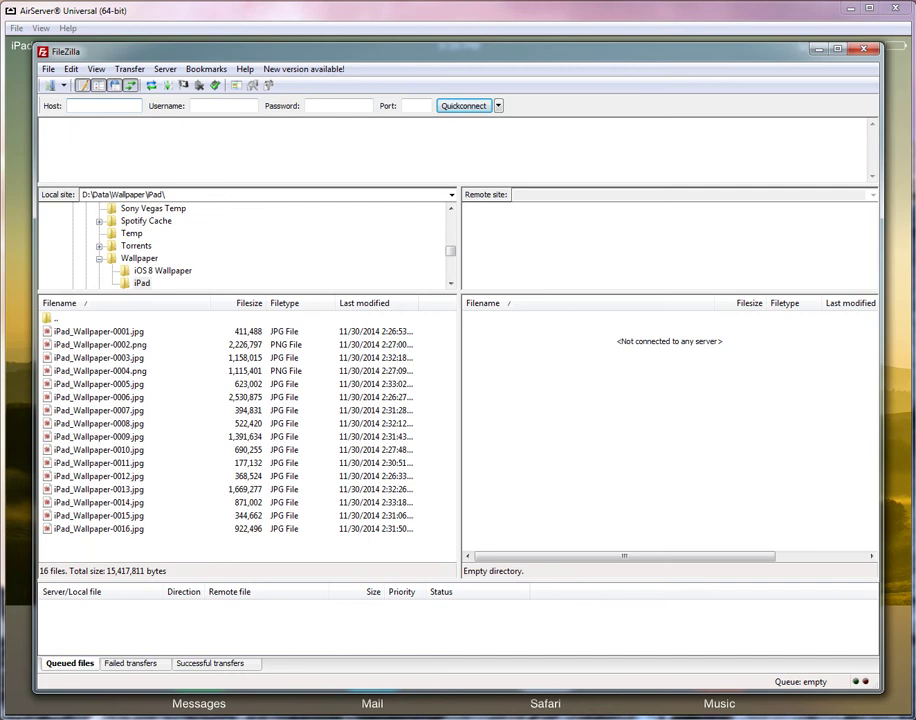
# - Quickconnect to sftp://192.168.1.6 as root with password on port 22
pyautogui.write('sftp:')
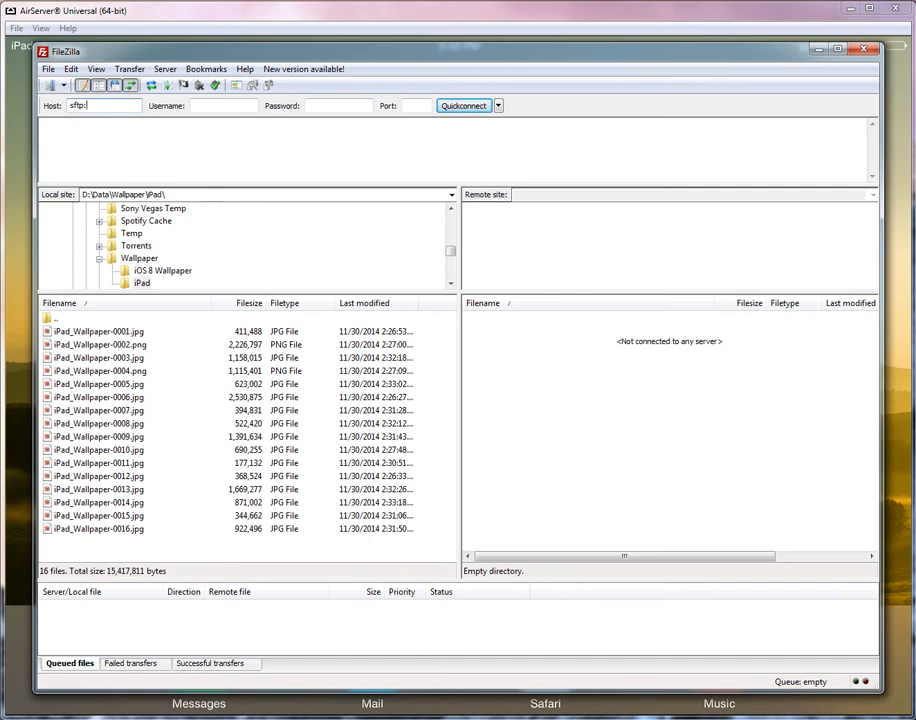
pyautogui.write('//')
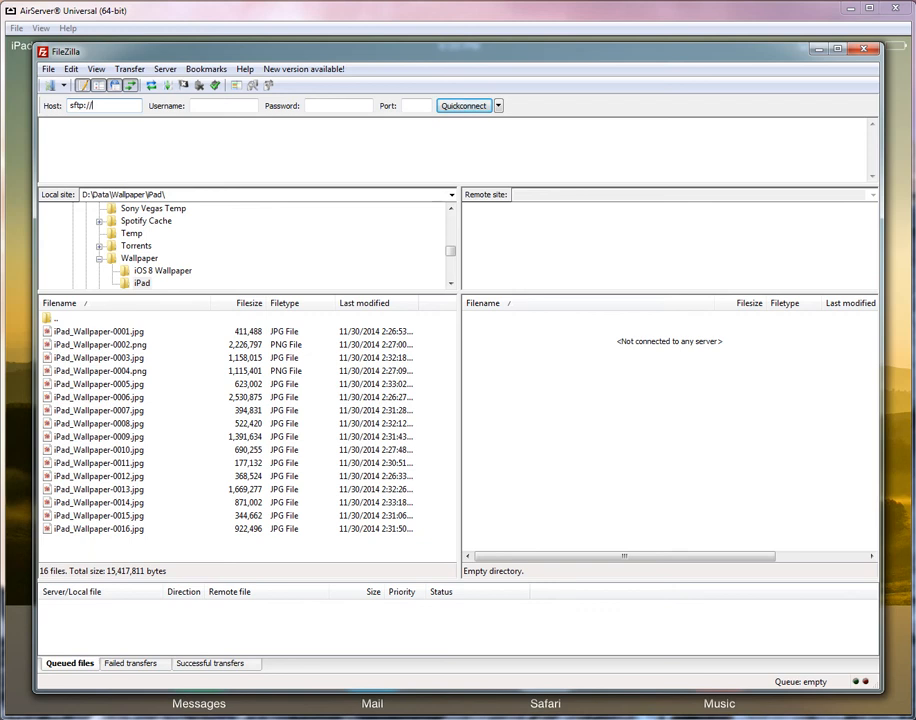
pyautogui.write('192.168.1.6')
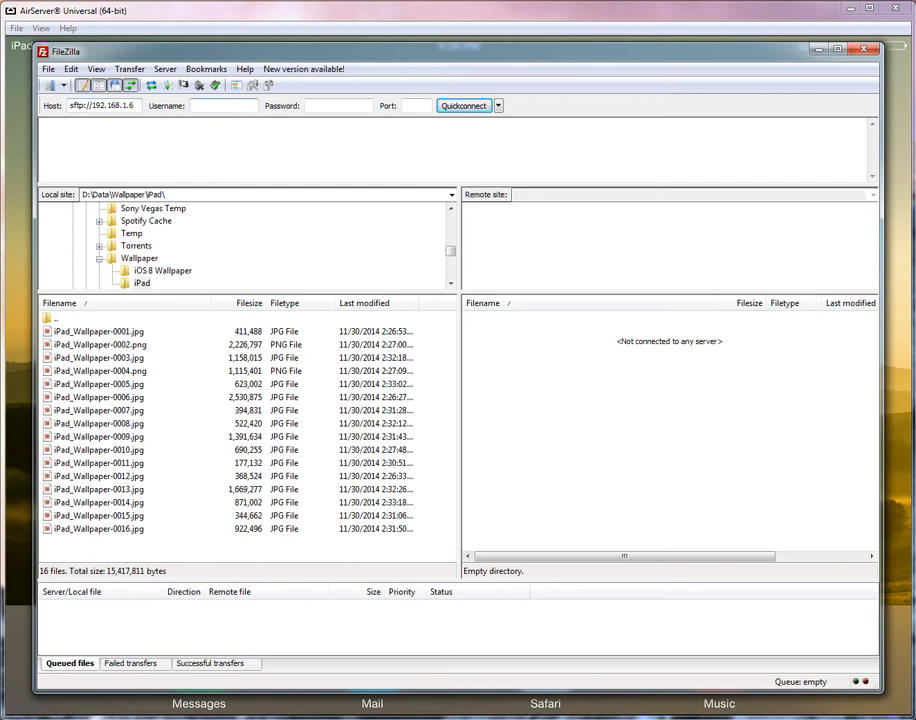
pyautogui.write('root')
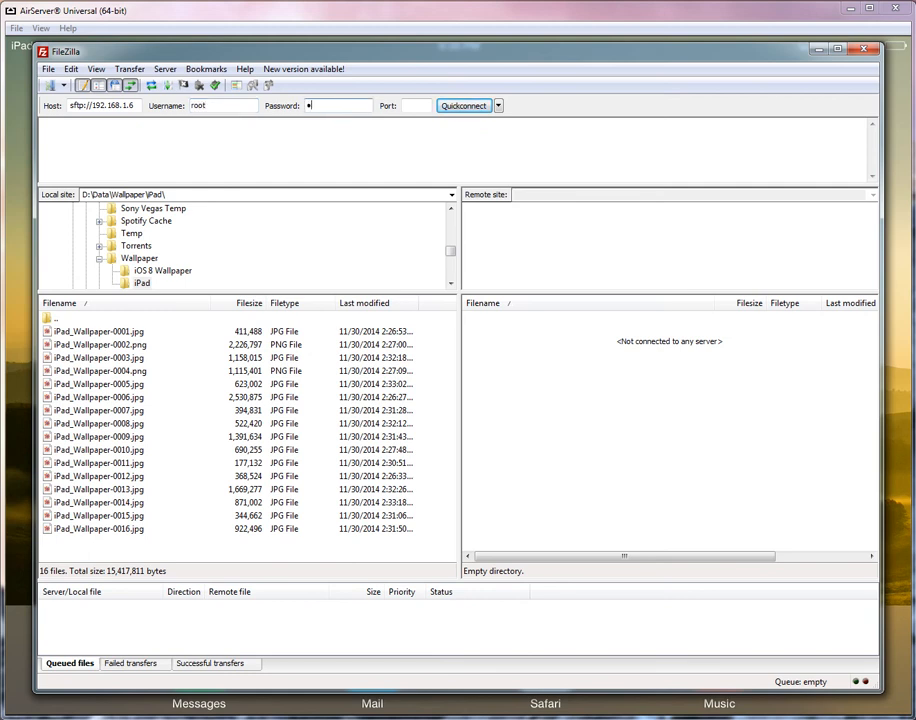
pyautogui.write('••••')
pyautogui.click(416, 104)
pyautogui.write('22')
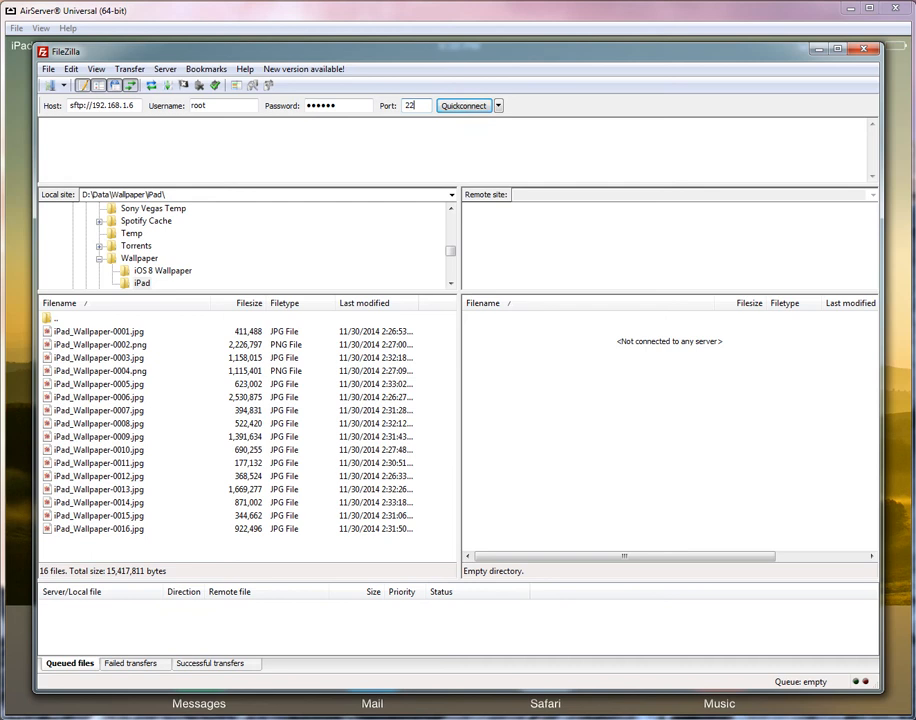
pyautogui.click(464, 104)
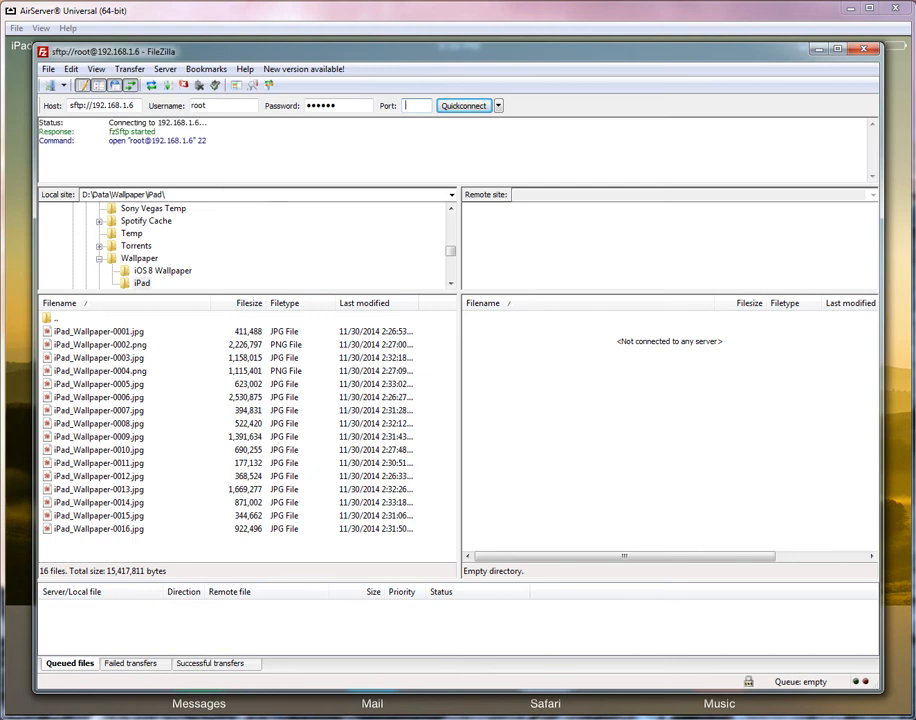
# - Accept the iPad's host key and browse to the remote /private/var folder
pyautogui.click(464, 104)
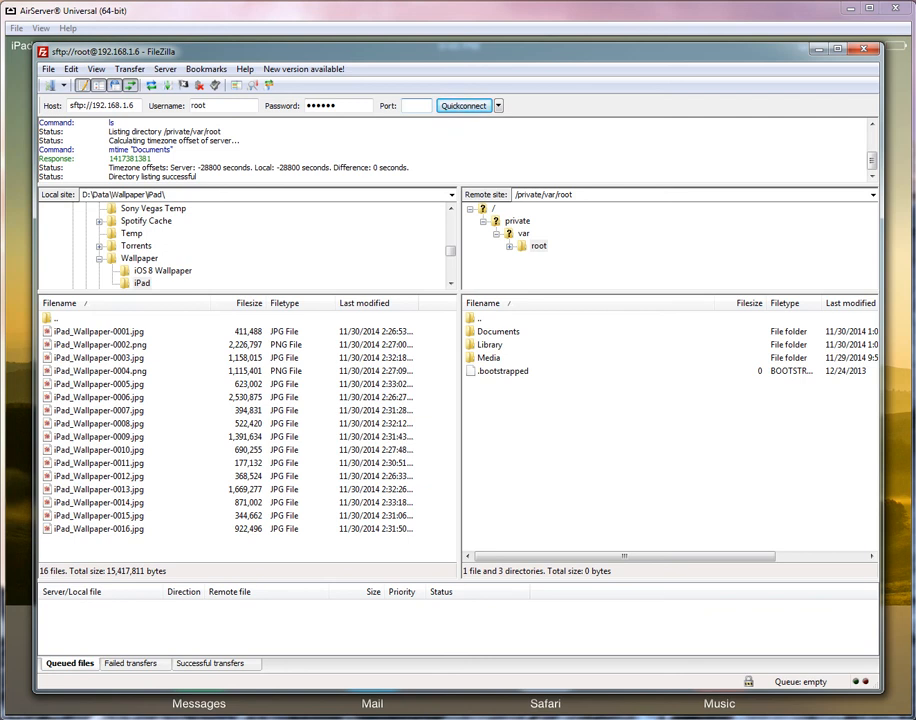
pyautogui.click(416, 104)
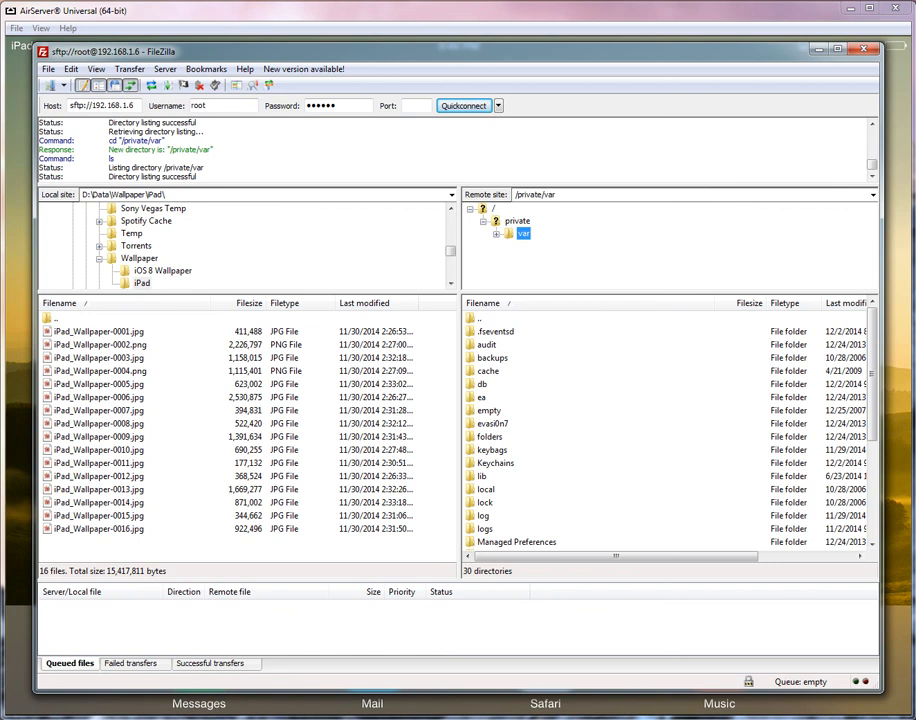
pyautogui.scroll(-3)
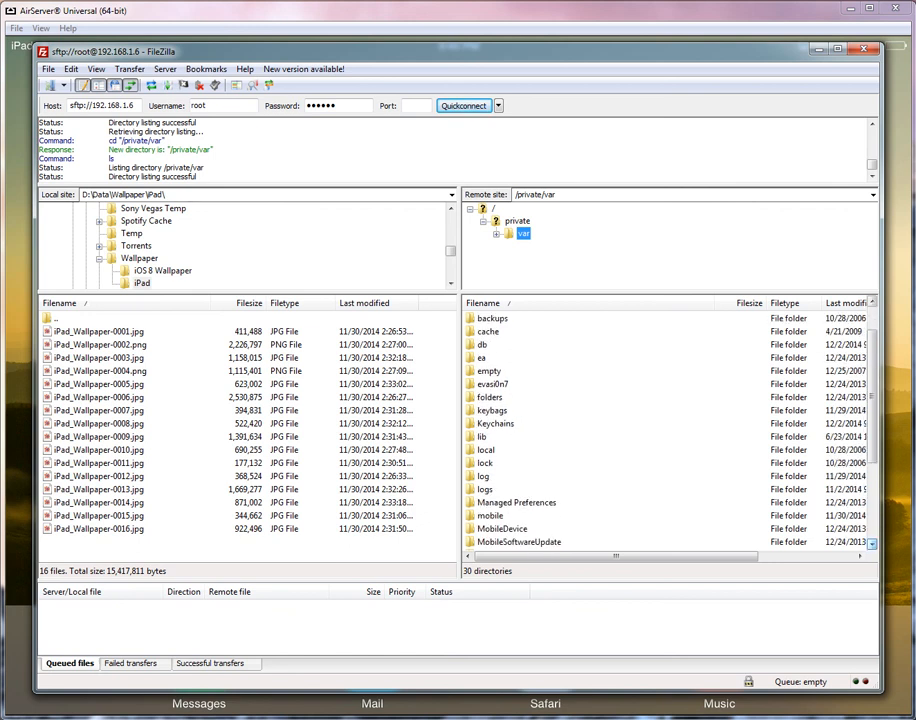
# - Navigate into mobile/Media/Game Data/SFC-SNES/ROMs and review the listed ROM files
pyautogui.doubleClick(488, 516)
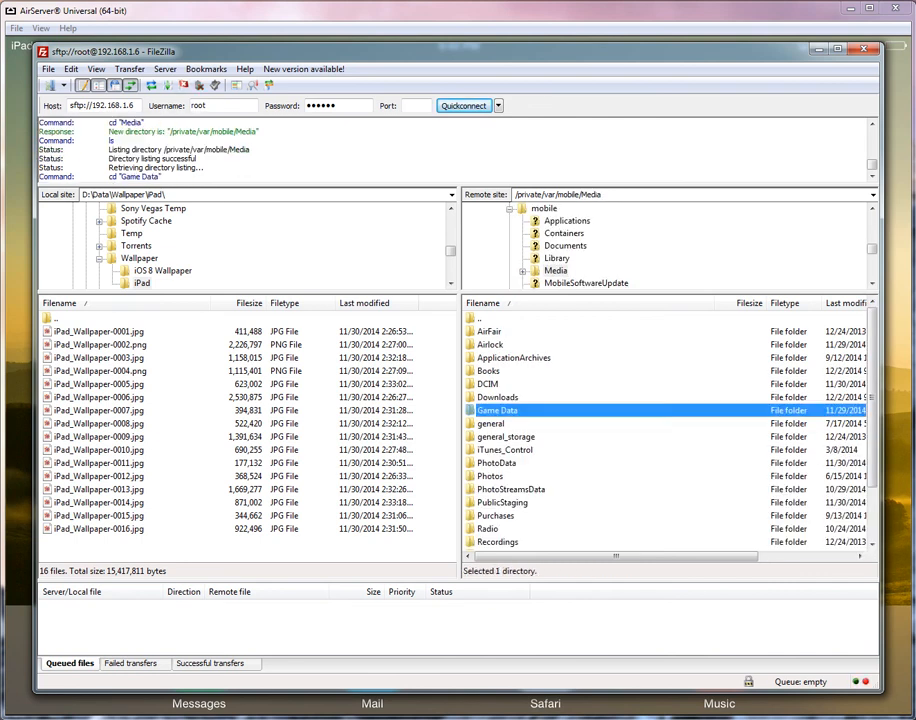
pyautogui.doubleClick(496, 410)
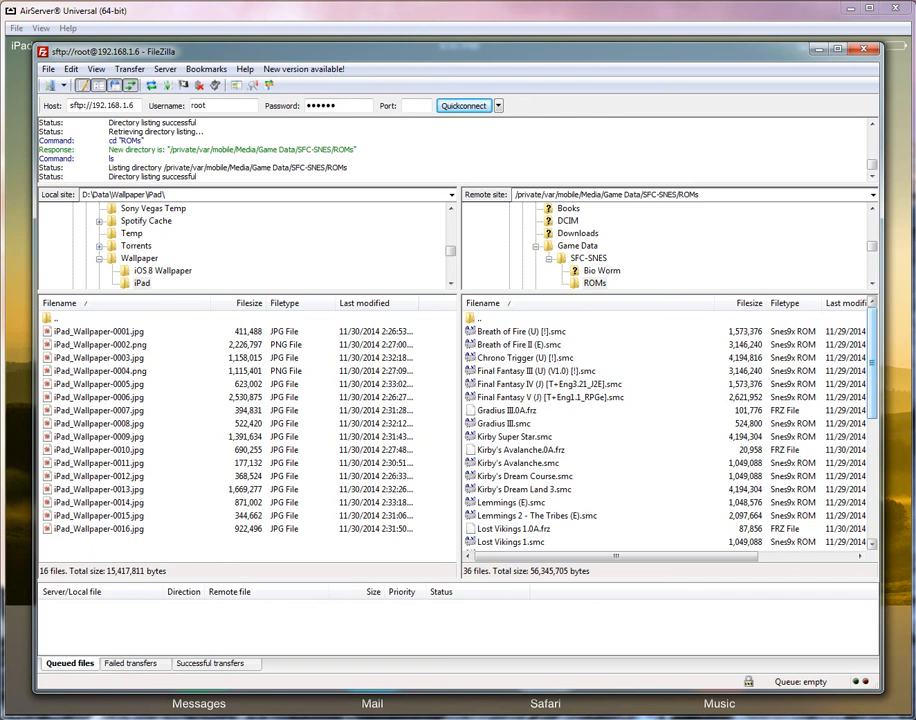
pyautogui.scroll(-3)
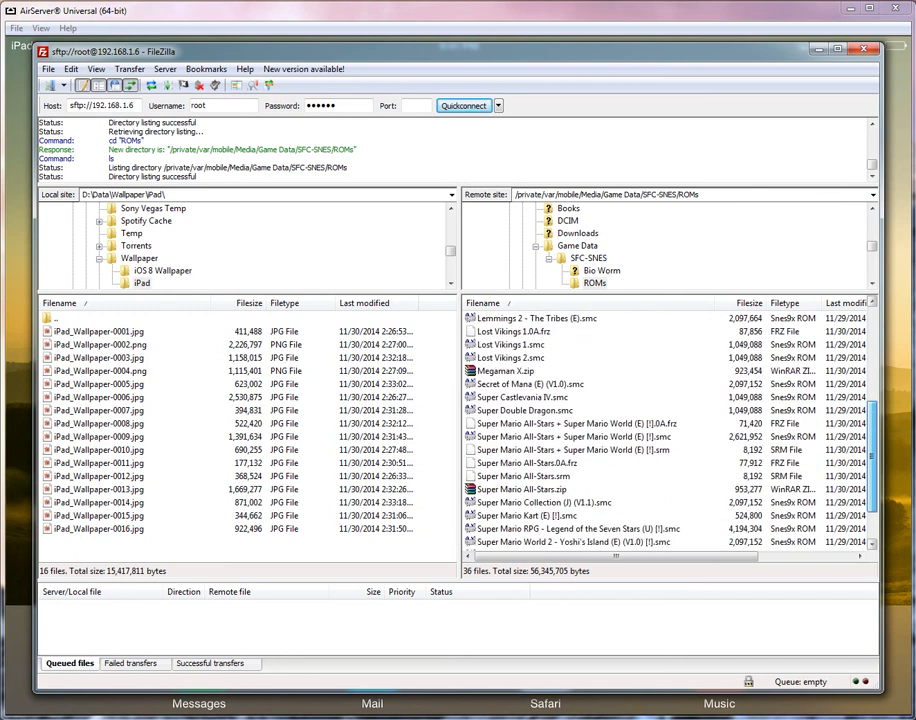
pyautogui.scroll(3)
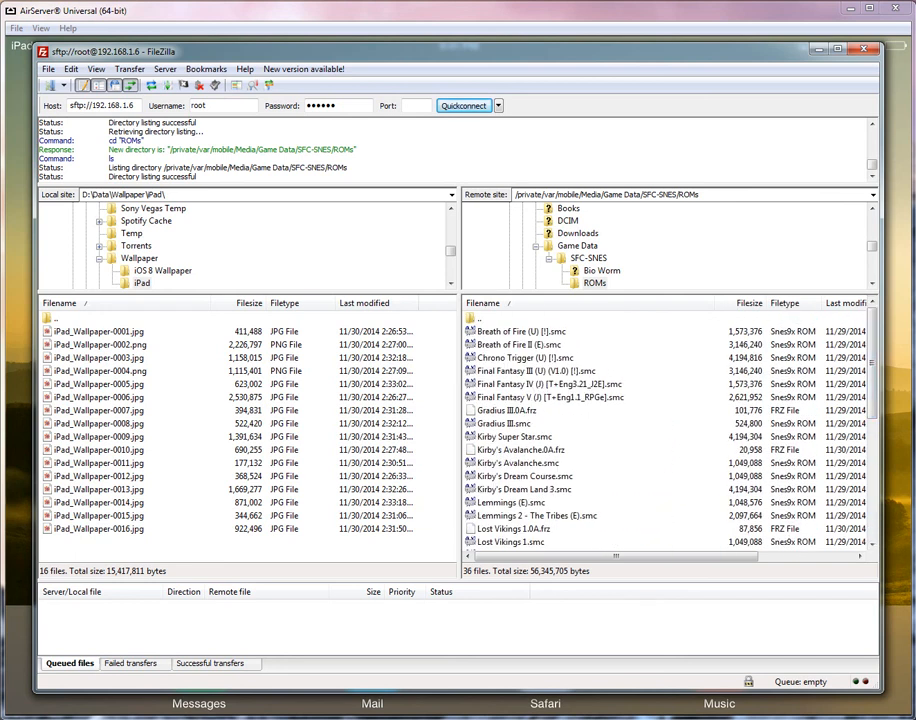